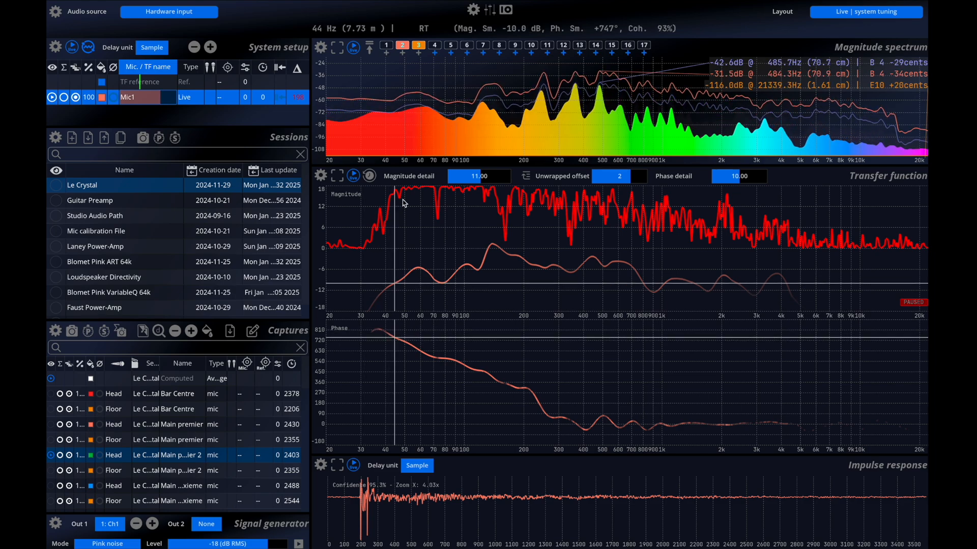
Review the IO setup and keep the generator output on channel 1.
left_click(504, 11)
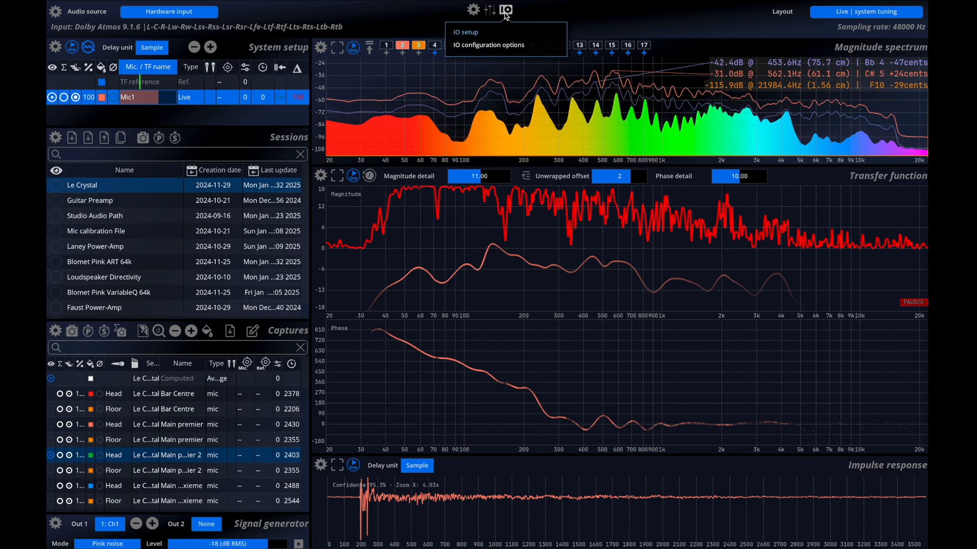
left_click(504, 10)
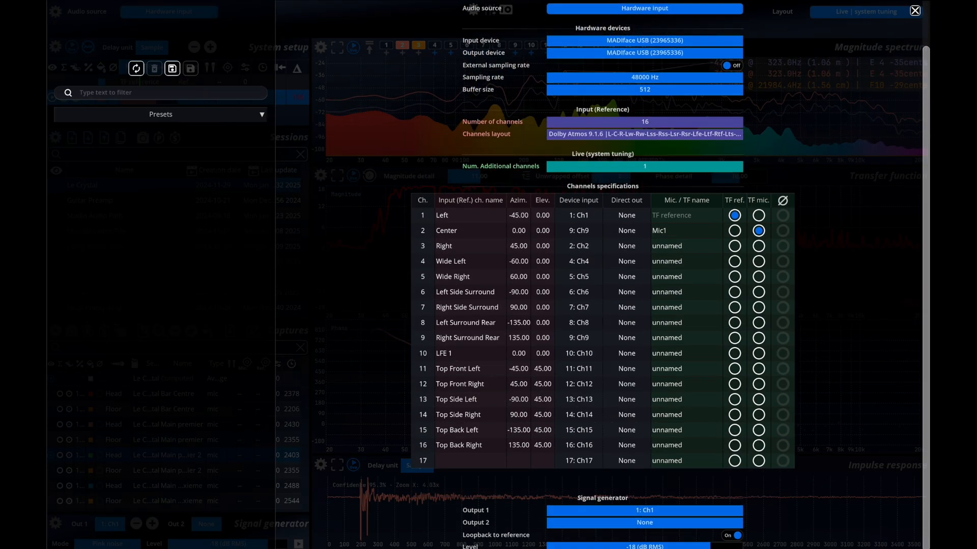
left_click(644, 39)
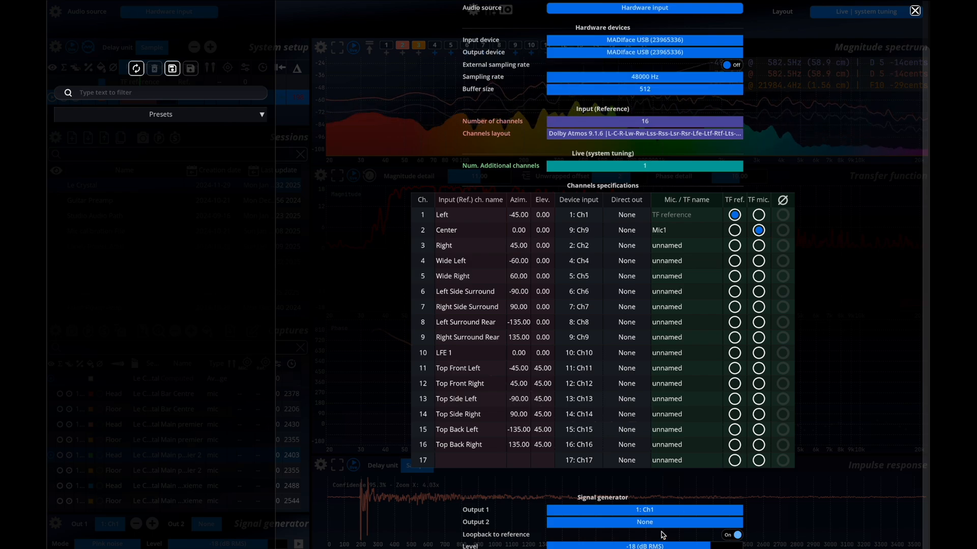
left_click(644, 510)
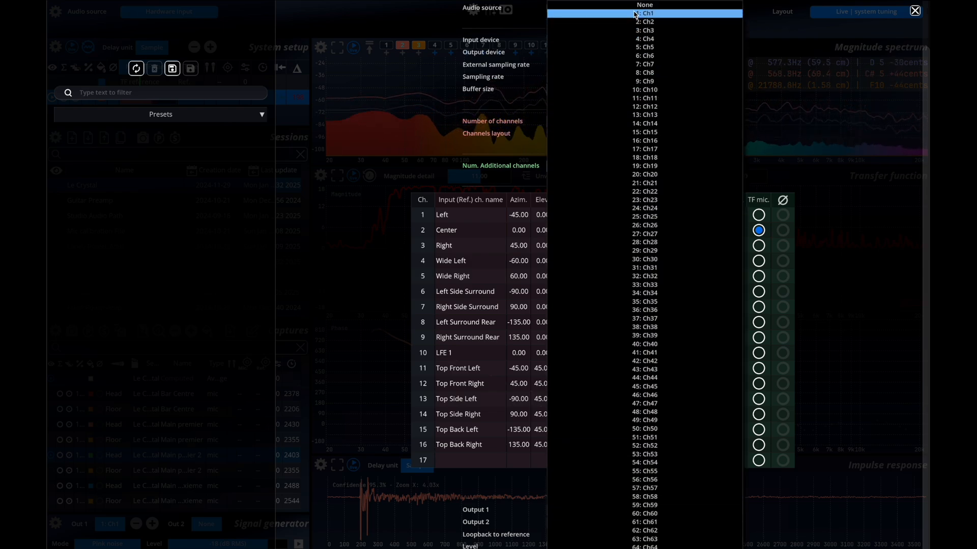
left_click(645, 12)
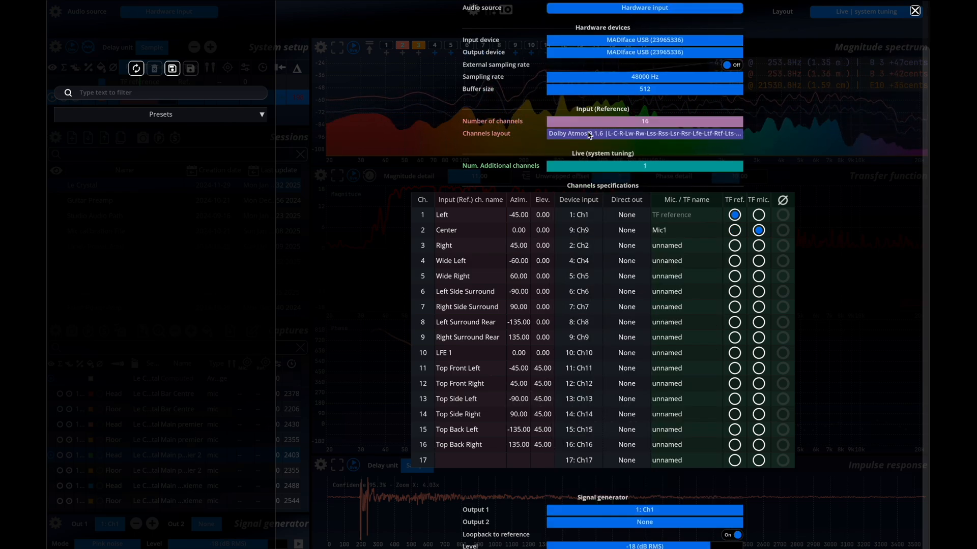
Set Num. Additional channels to 0 and make Left the transfer-function reference channel.
left_click(644, 165)
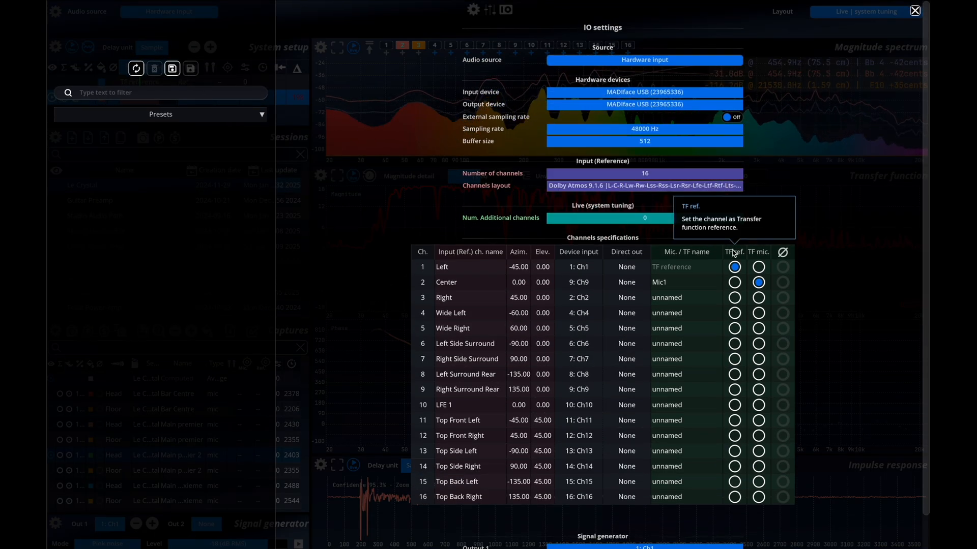
left_click(734, 267)
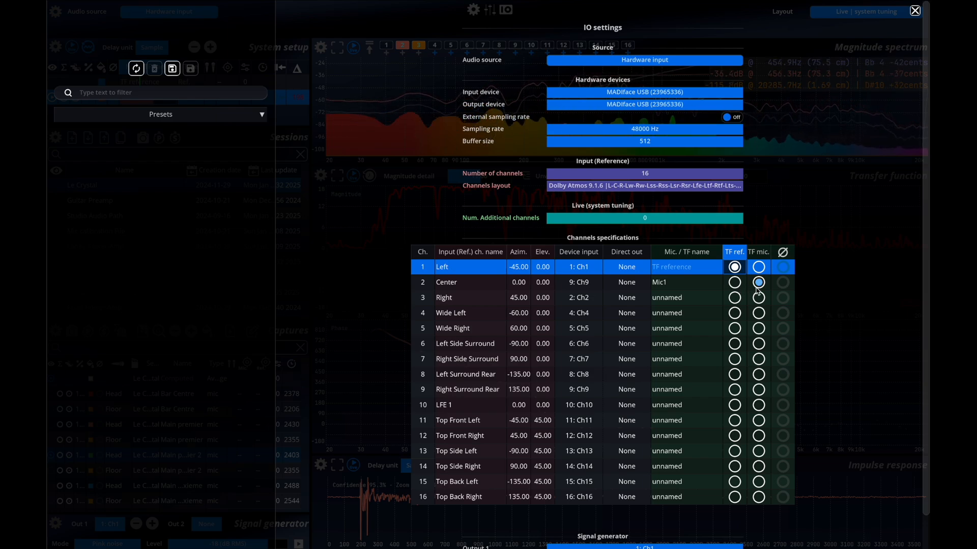
scroll("down", 3)
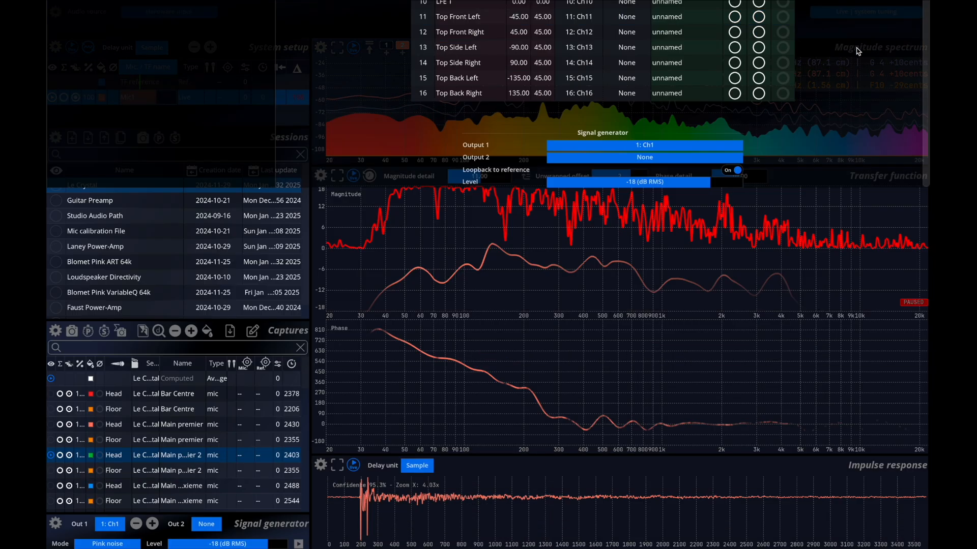
Create a new session named Studio.
left_click(72, 137)
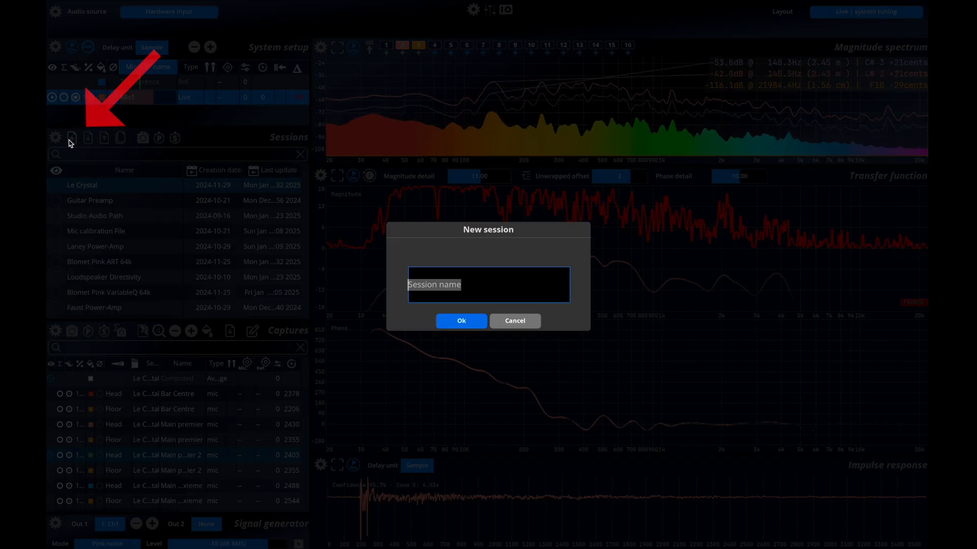
type("Studio")
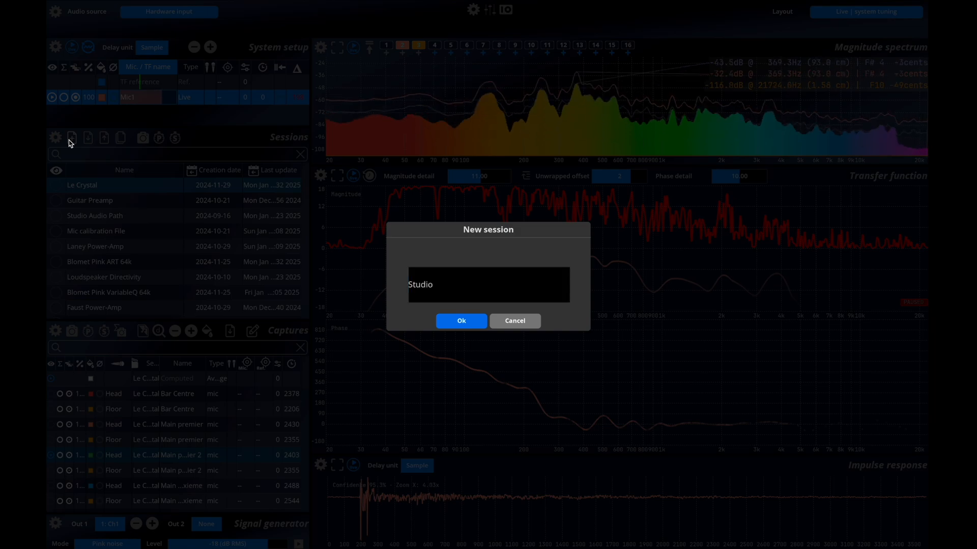
left_click(461, 321)
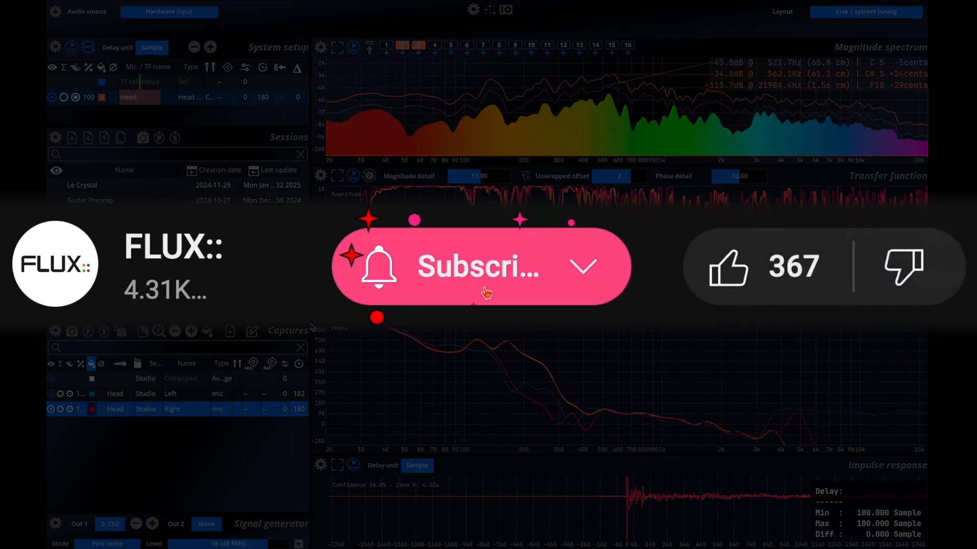
Store the Left and Right loudspeaker transfer-function captures in the Studio session.
left_click(479, 266)
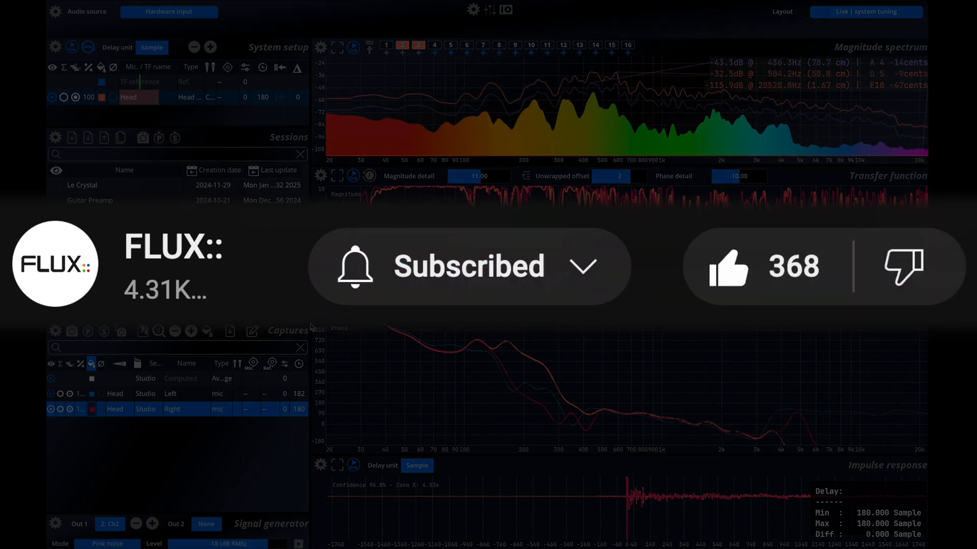